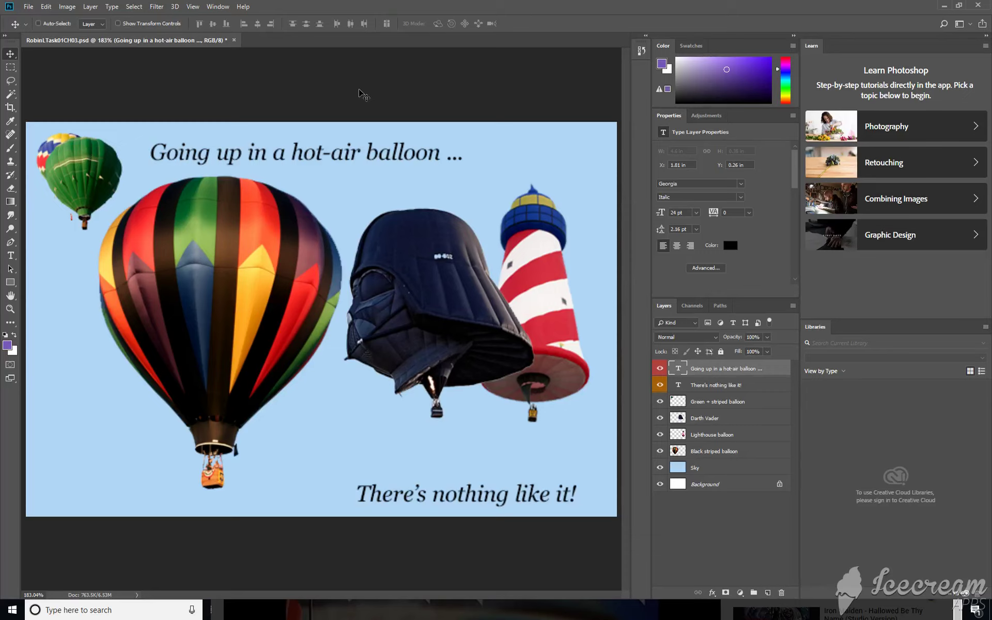
mouse_move(755, 590)
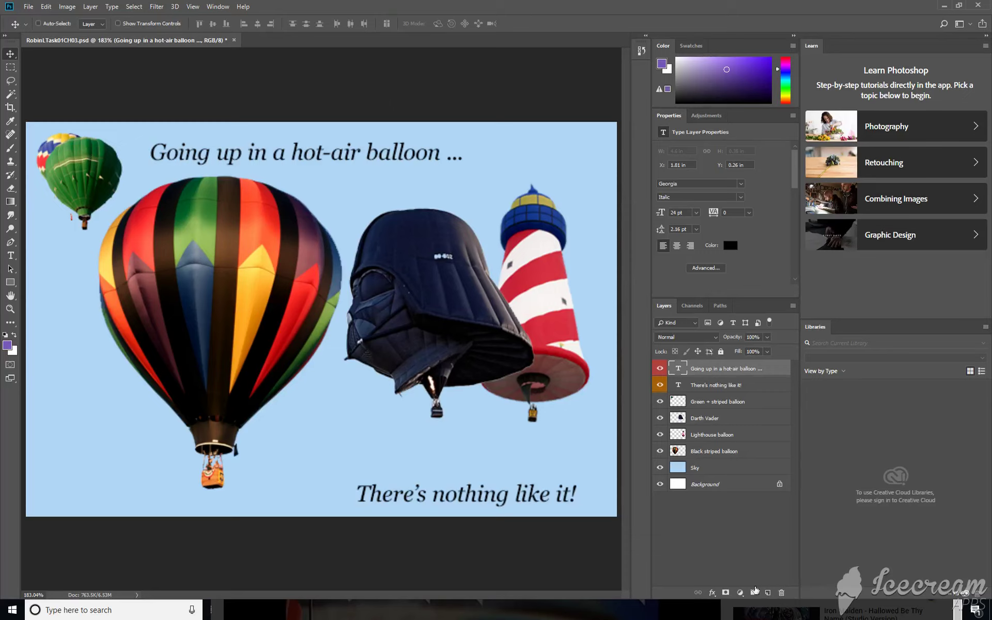
mouse_move(753, 593)
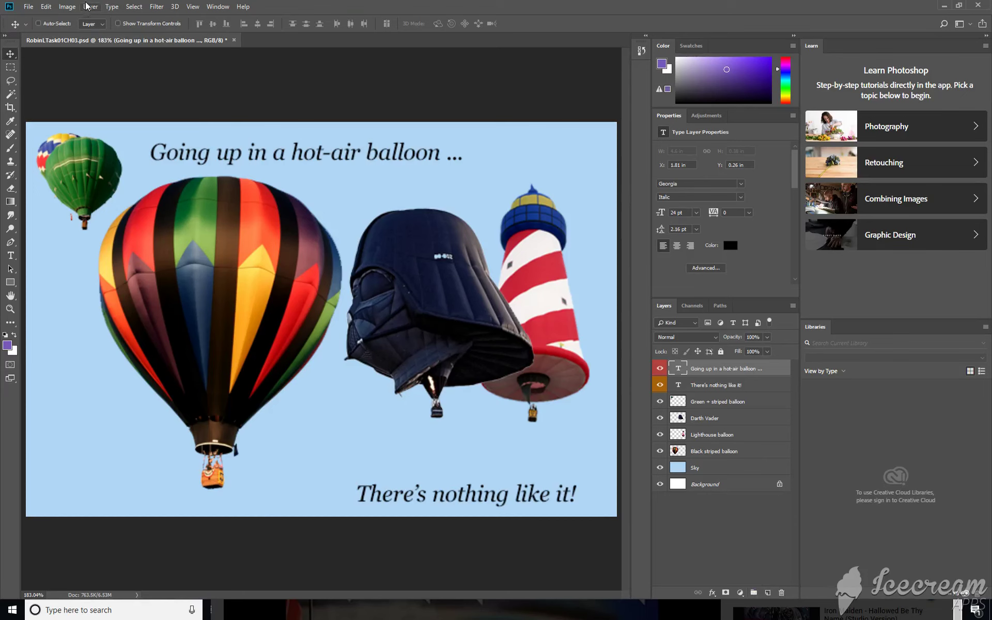
Step: Create a new layer group from the Layer menu
click(90, 6)
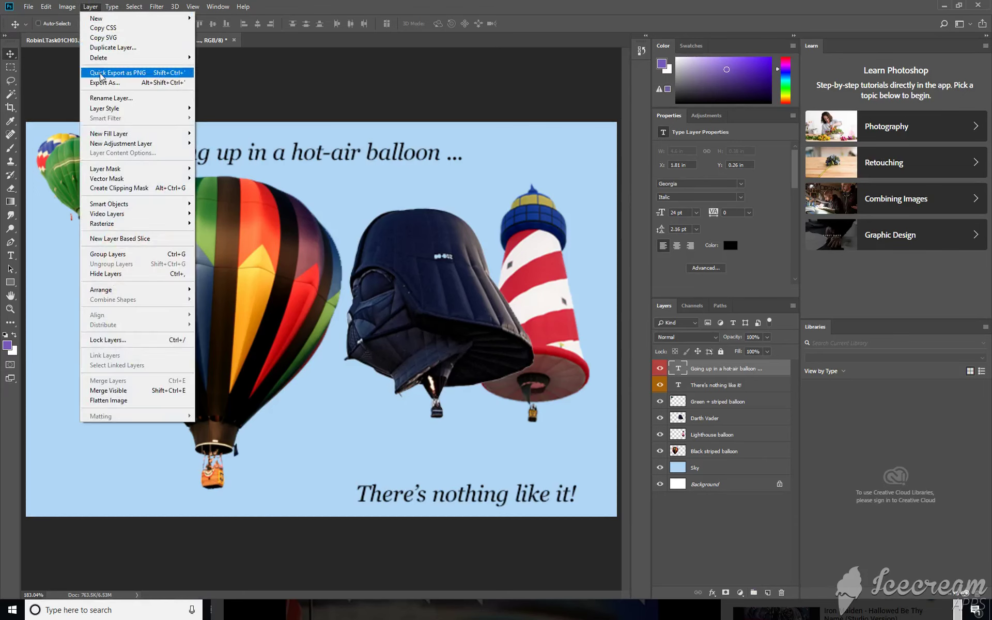
mouse_move(96, 17)
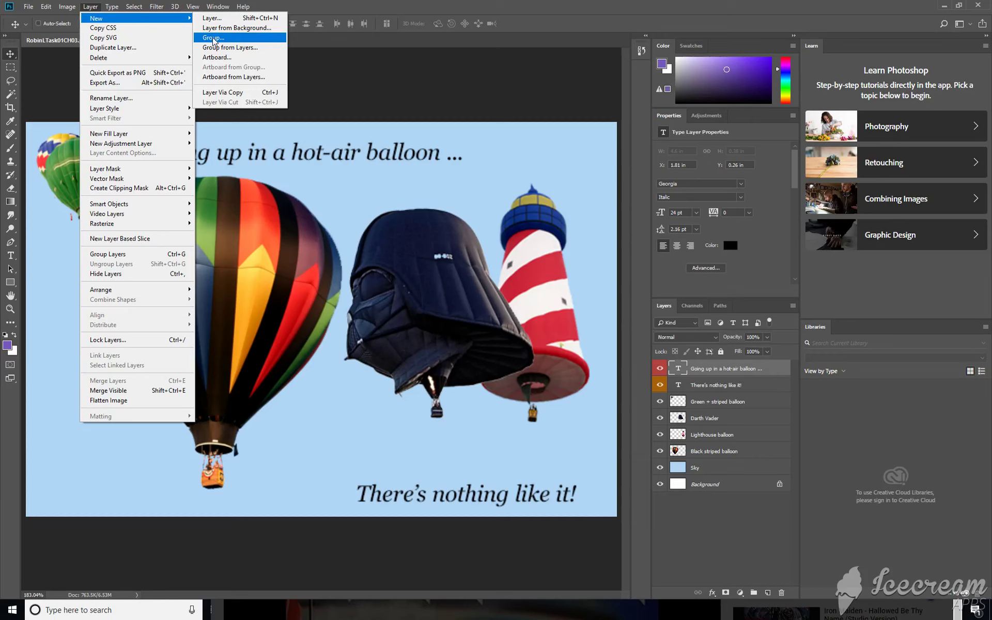
click(792, 309)
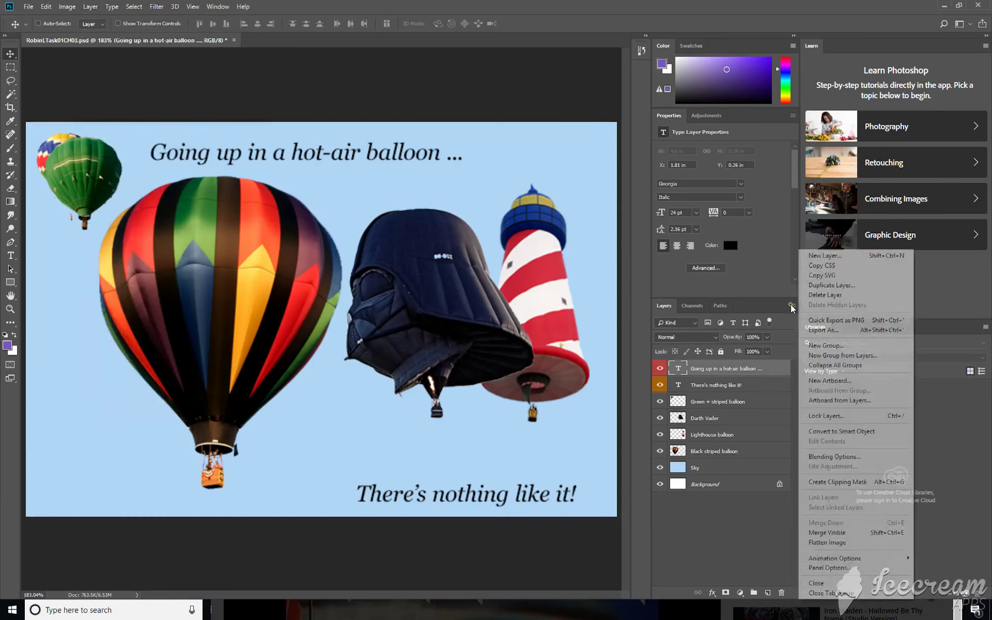
mouse_move(835, 319)
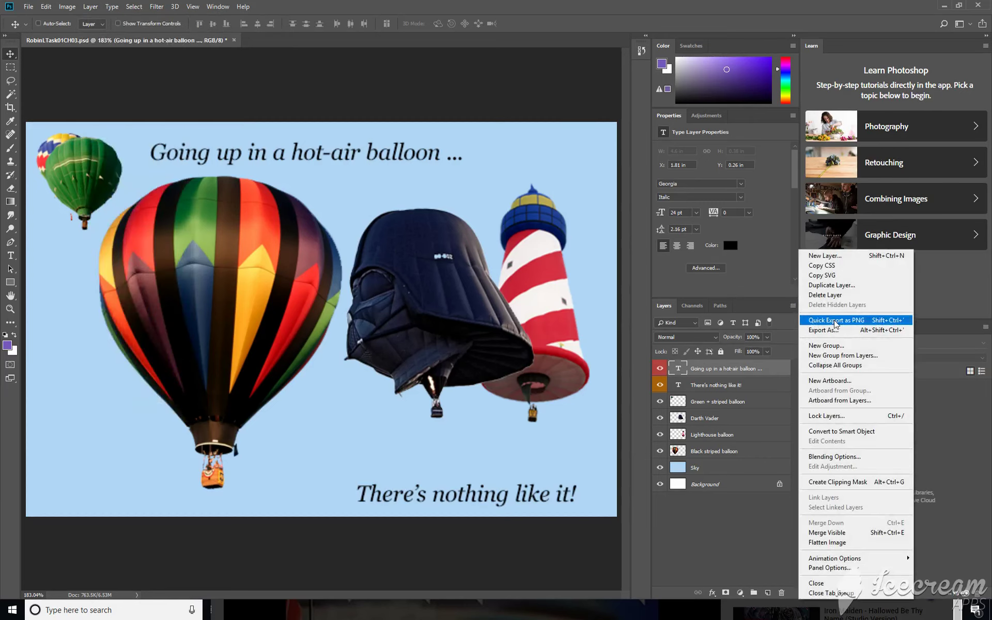
mouse_move(835, 330)
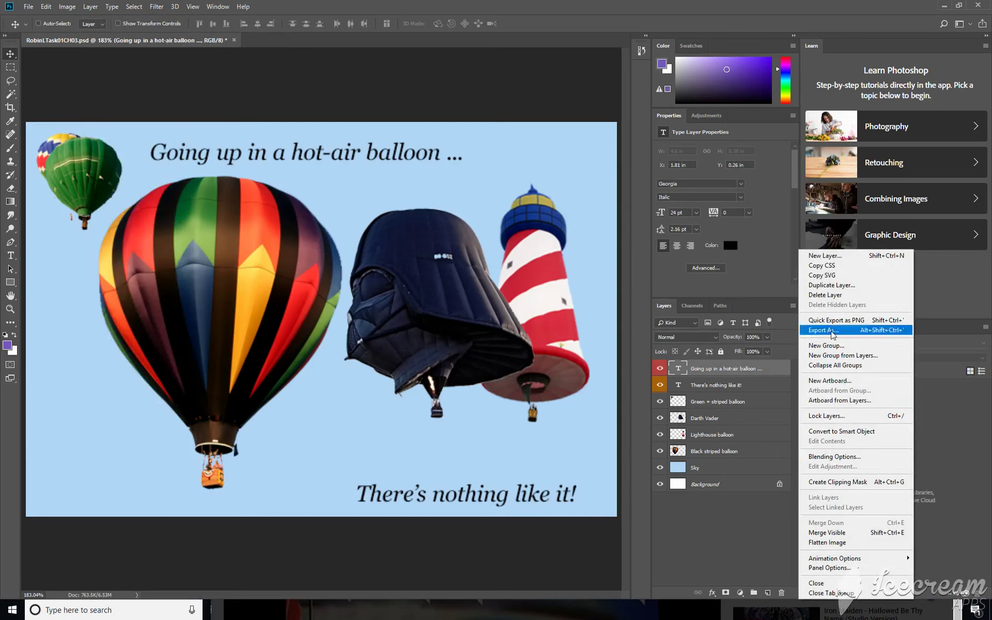
mouse_move(826, 346)
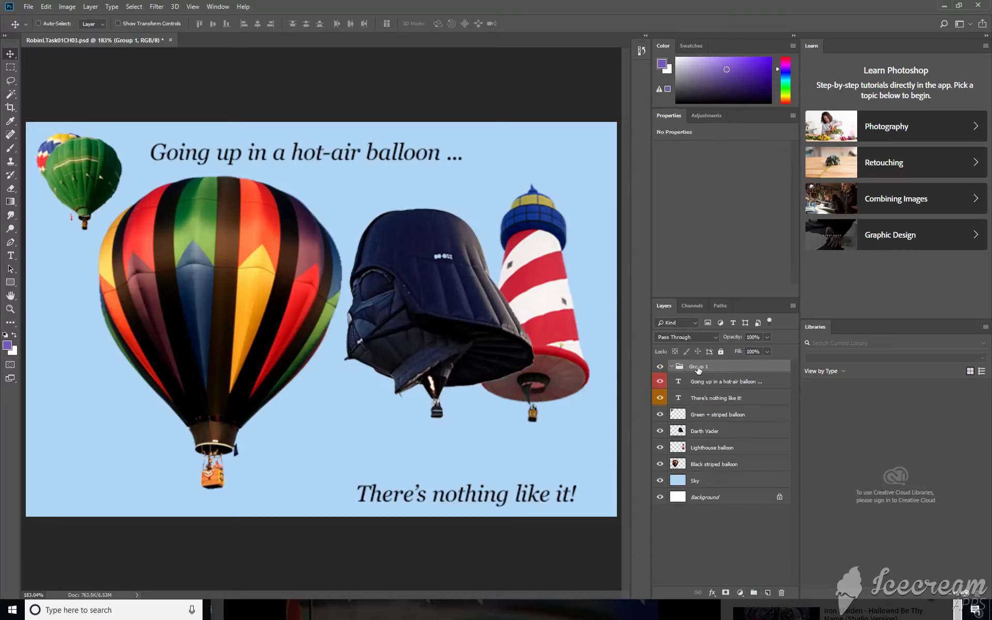
Step: Rename Group 1 to 'Text'
double_click(698, 365)
text(Text)
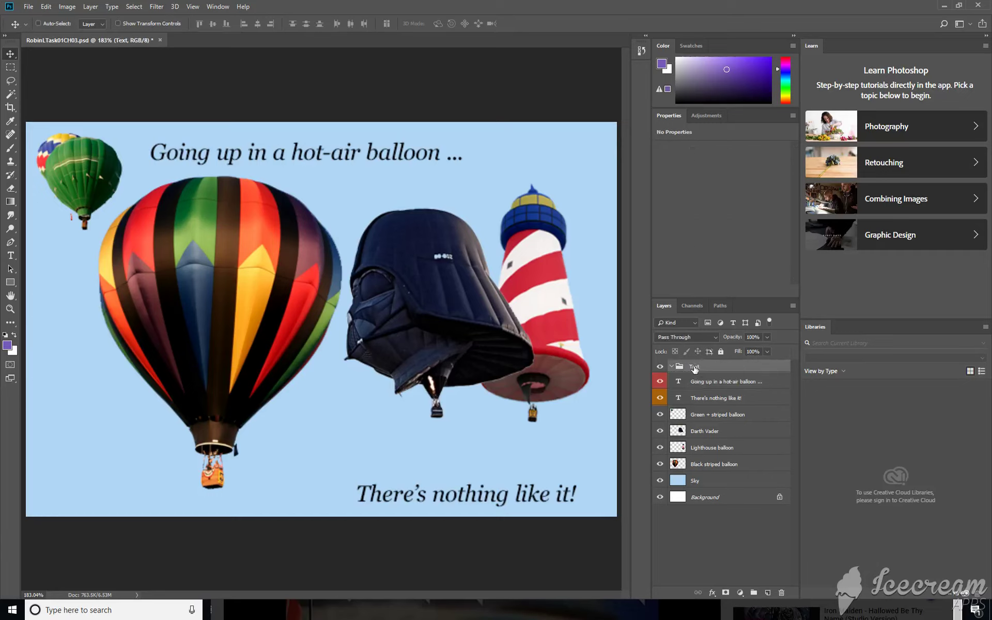
click(716, 397)
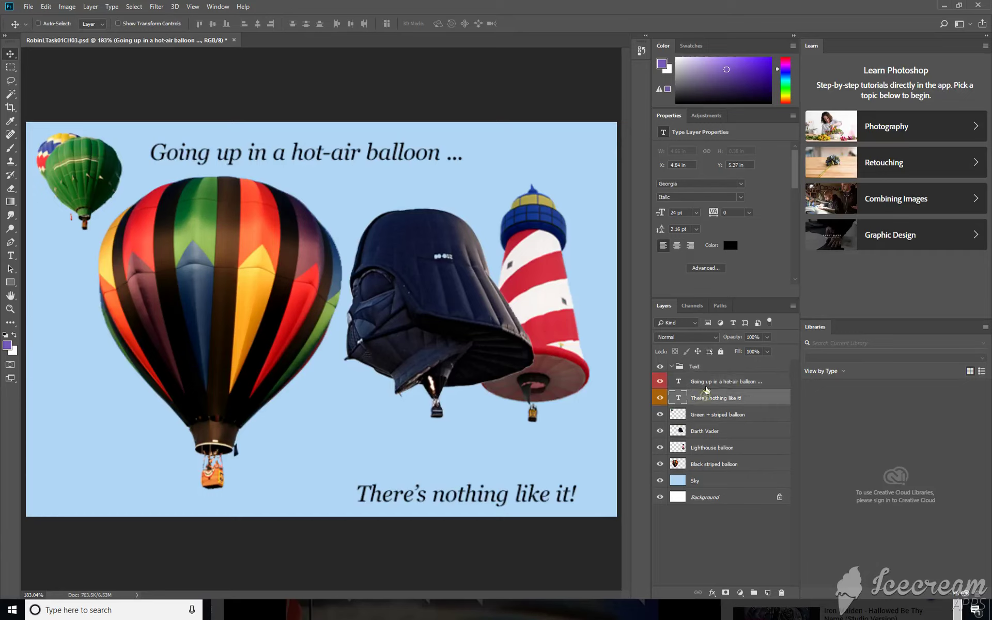
Step: Drag the 'Going up in a hot-air balloon ...' layer into the Text group
click(727, 380)
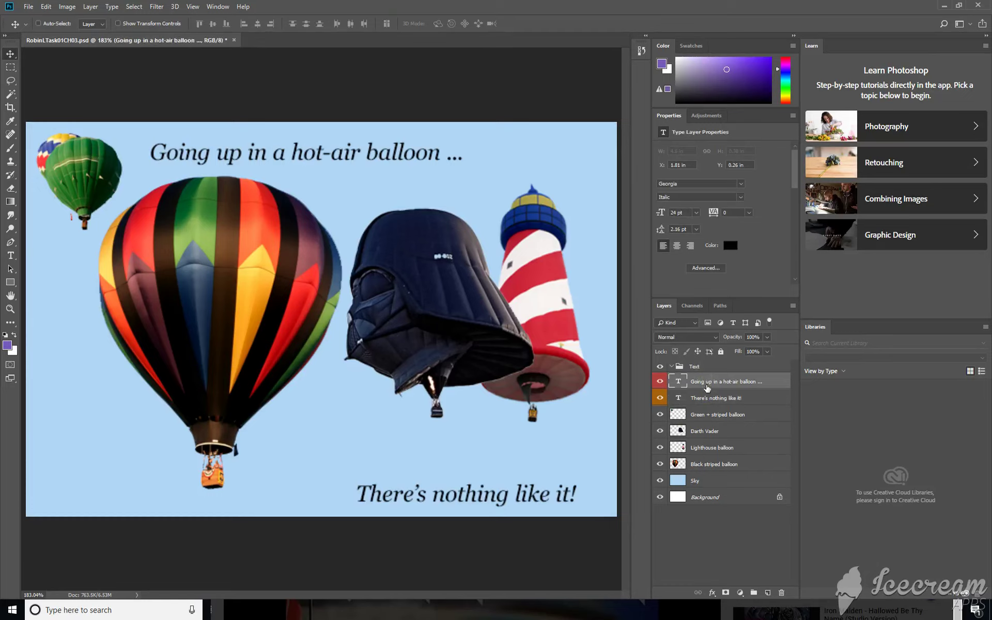
mouse_move(702, 379)
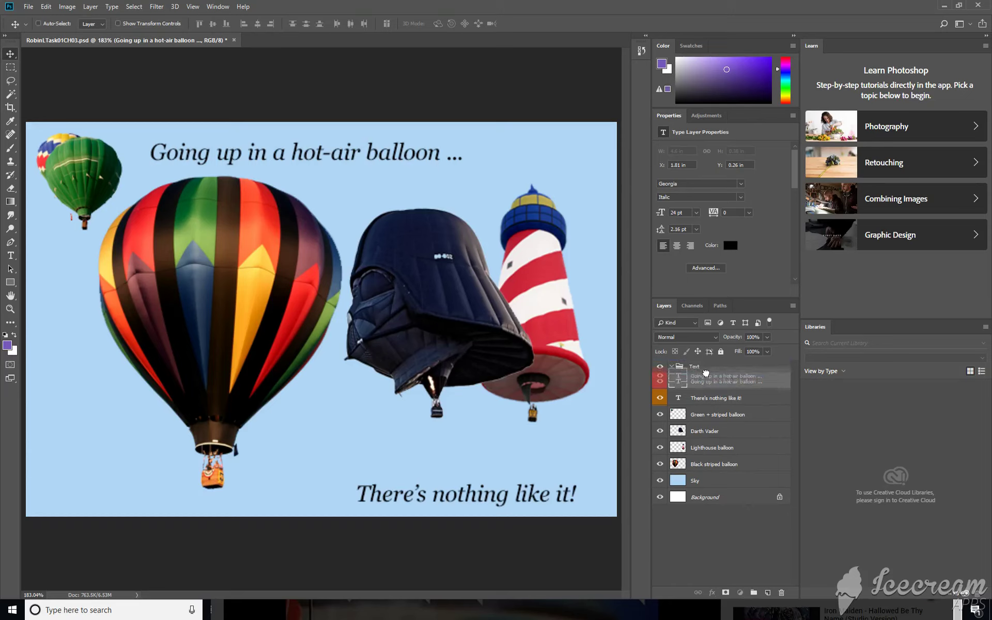
drag(706, 372, 707, 456)
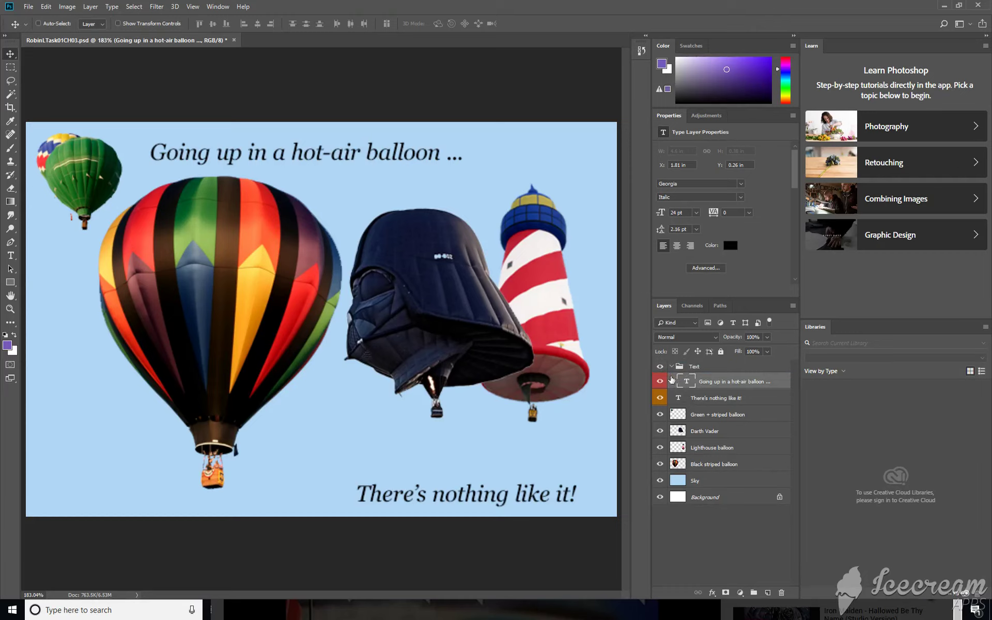
mouse_move(708, 386)
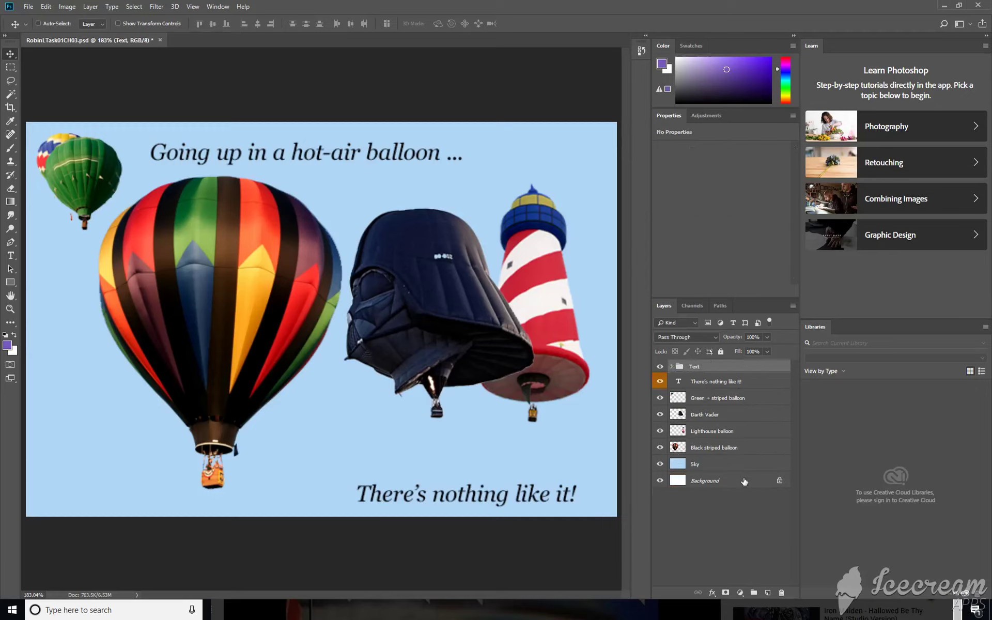
Step: Place the 'There's nothing like it!' layer inside the Text group
click(671, 366)
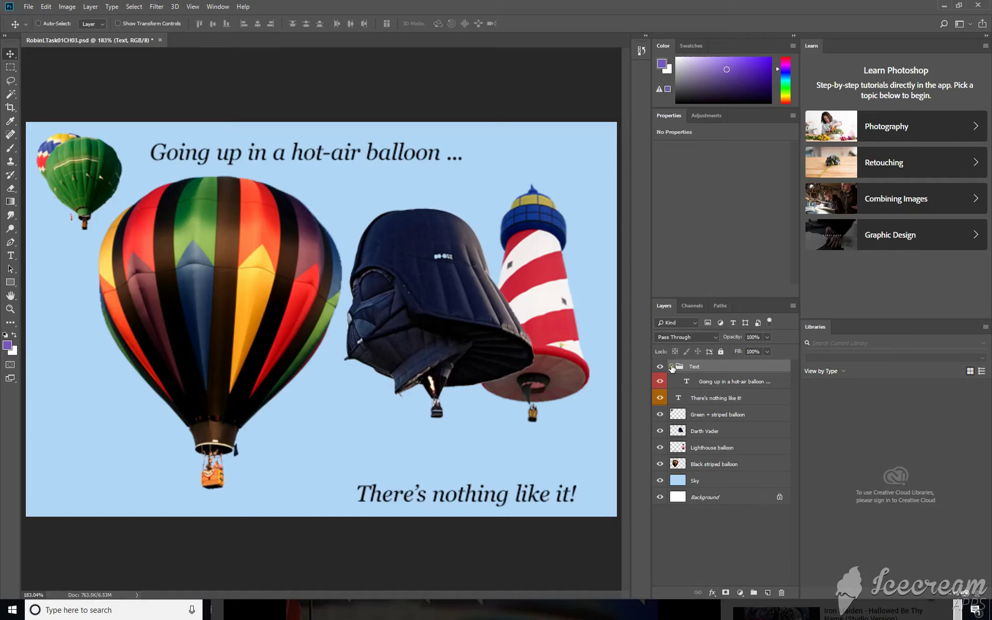
click(715, 398)
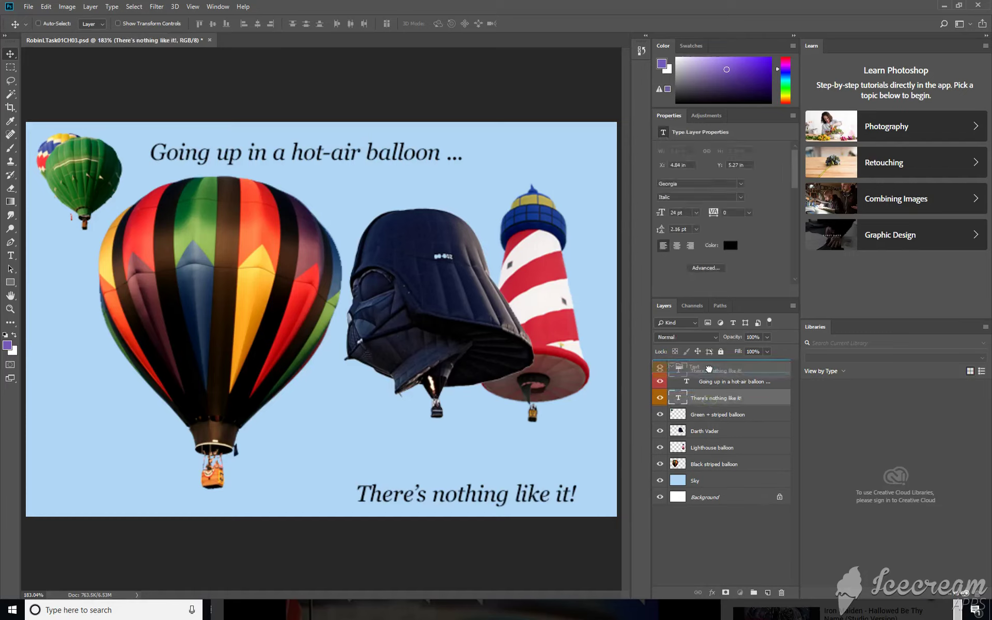
click(671, 366)
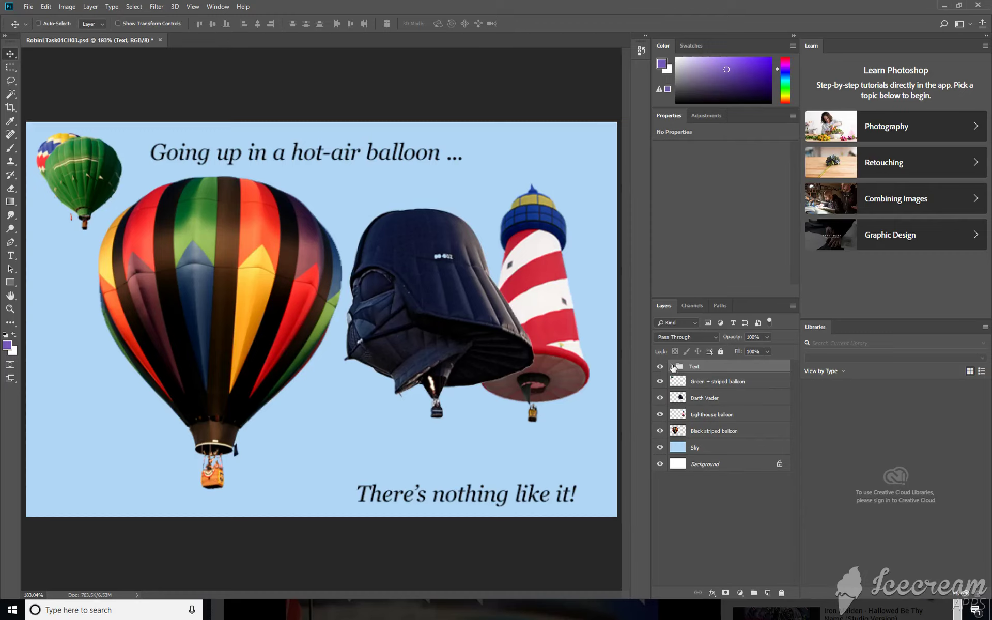
click(670, 366)
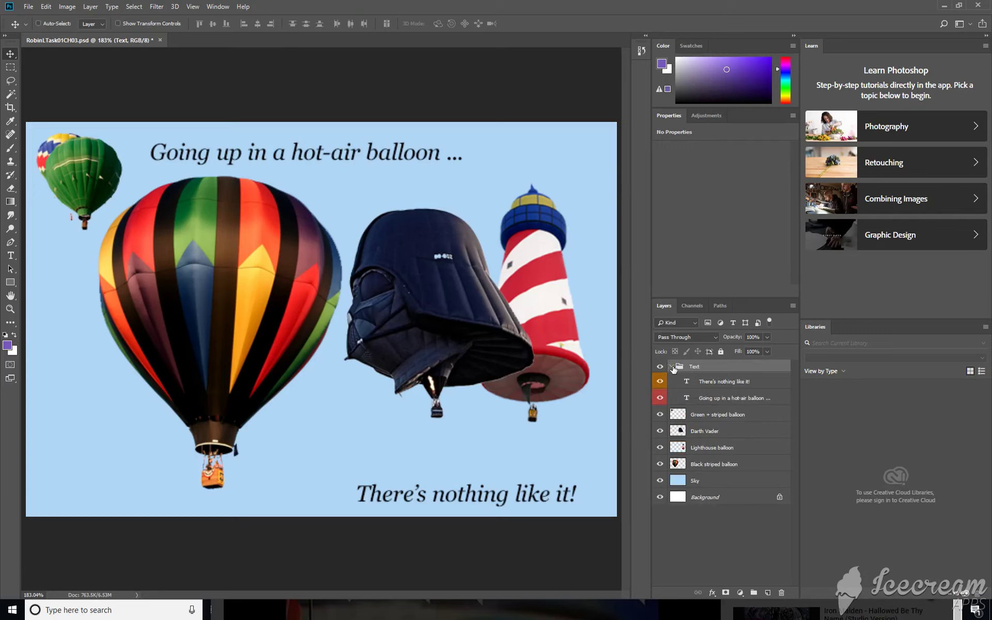
Step: Toggle the Text group's visibility off and on, then select Green + striped balloon
click(660, 367)
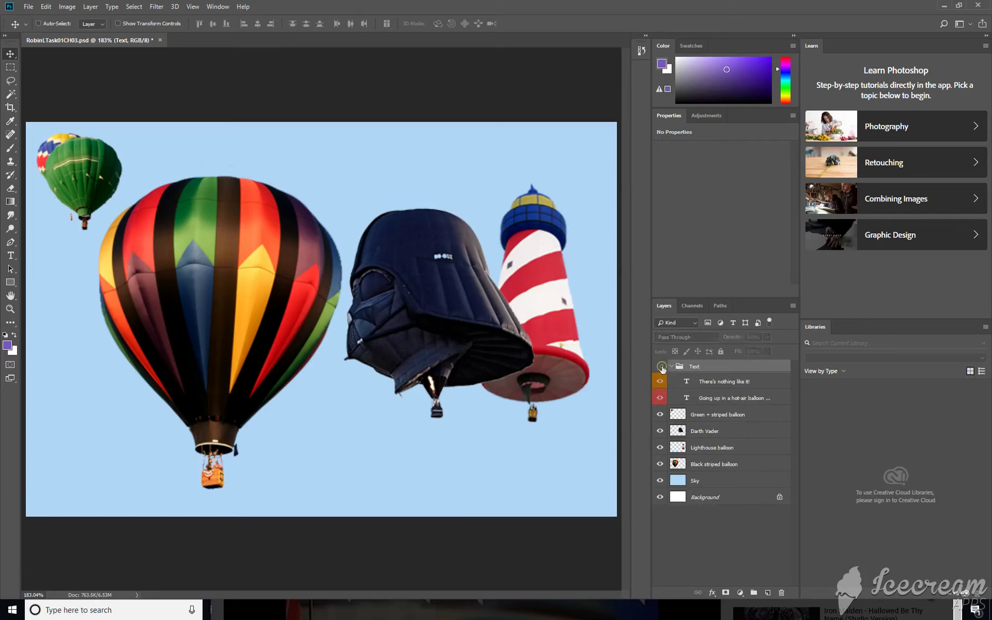
click(660, 366)
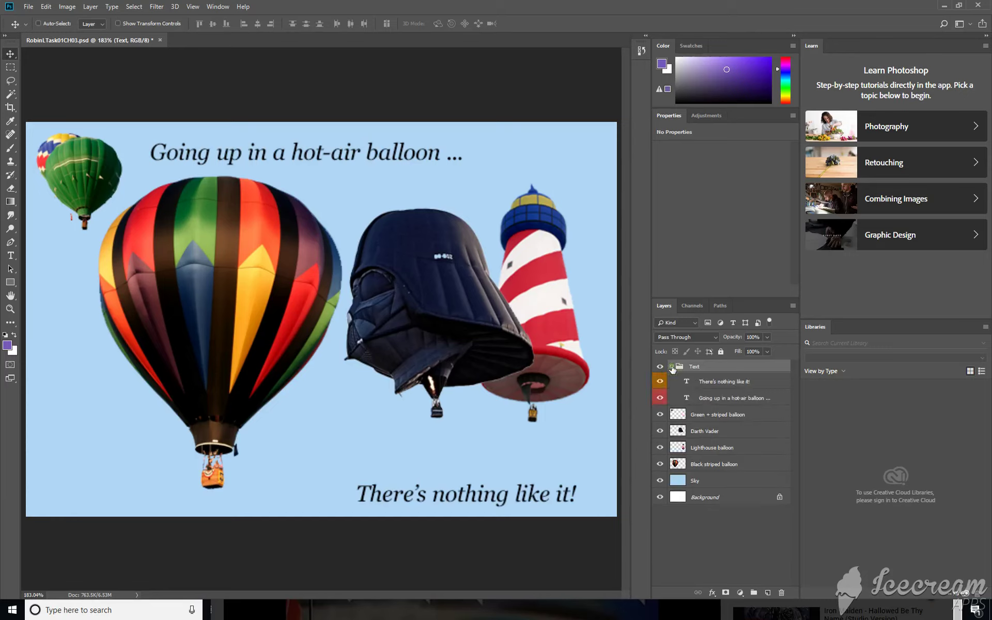
click(671, 366)
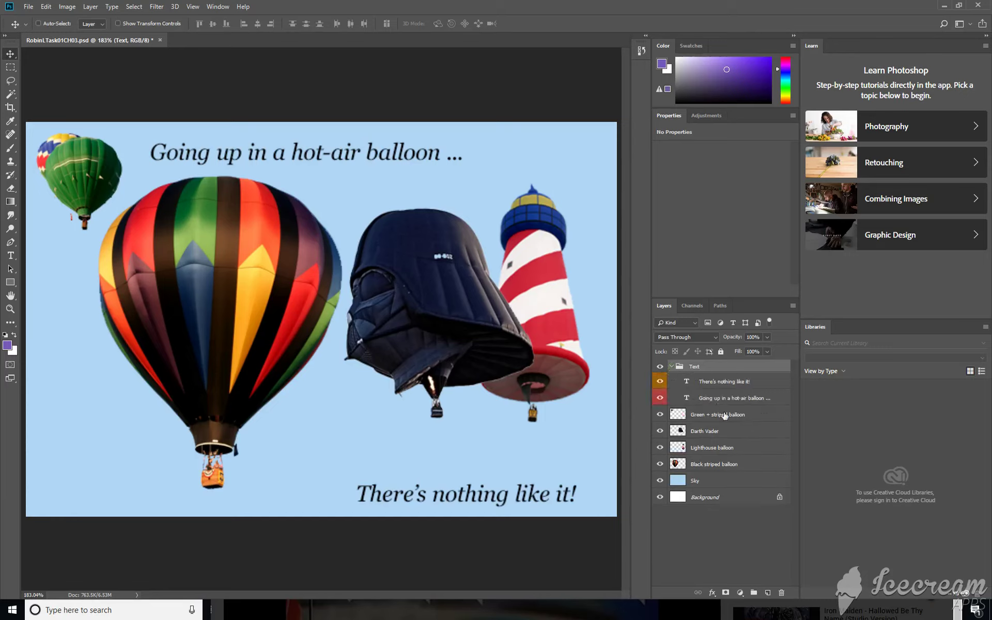
click(716, 414)
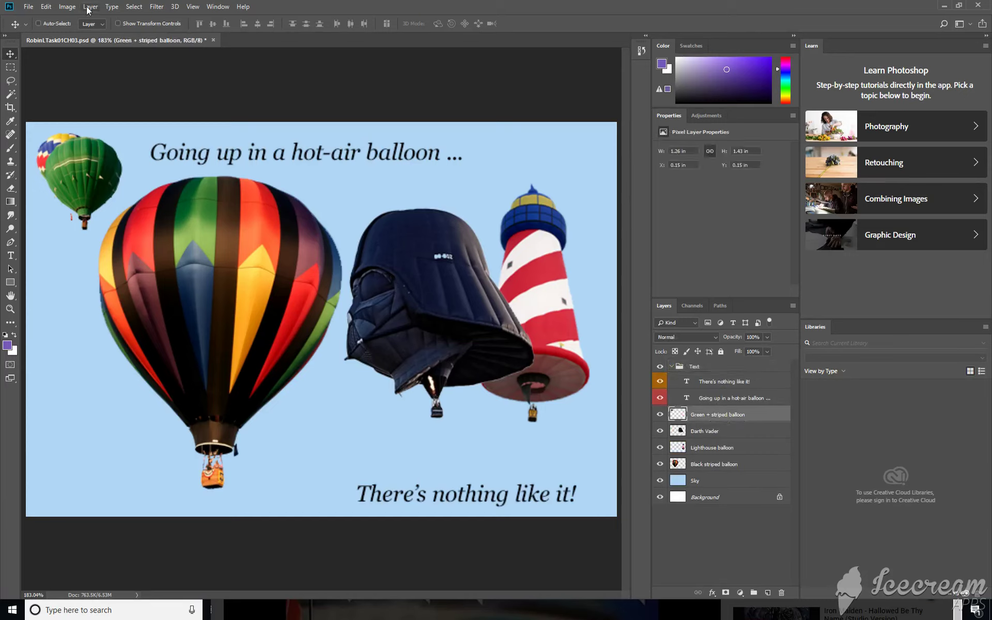
Step: Create a group from layers named 'Img' containing Green + striped balloon
click(90, 7)
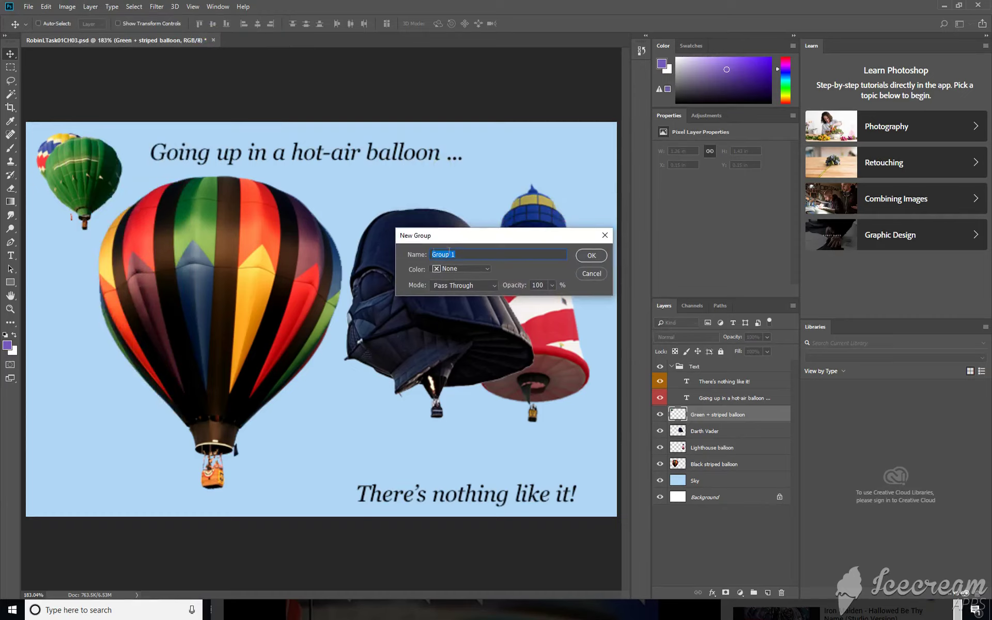
text(Img)
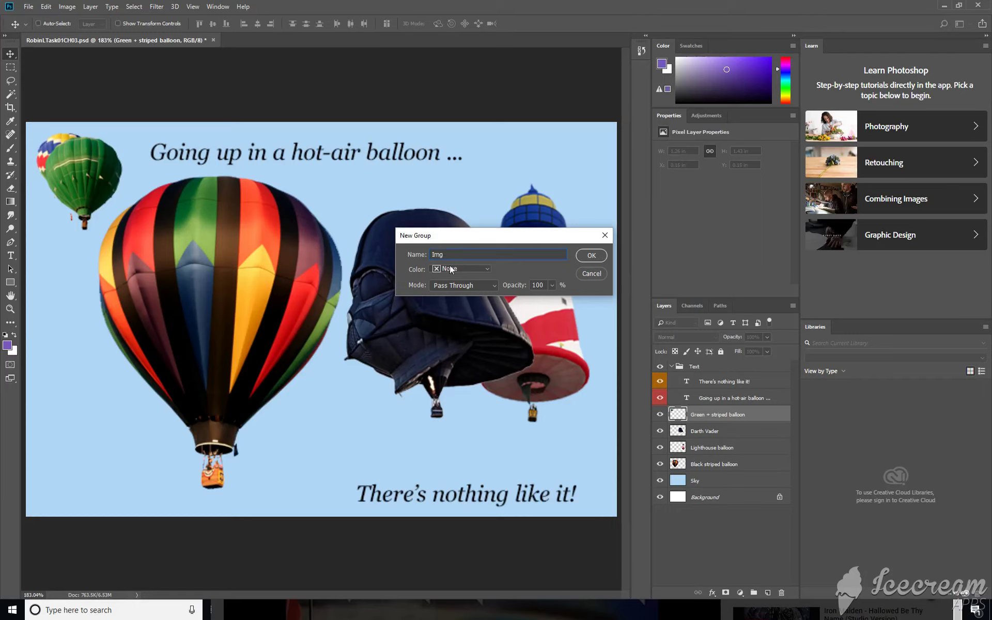
mouse_move(514, 284)
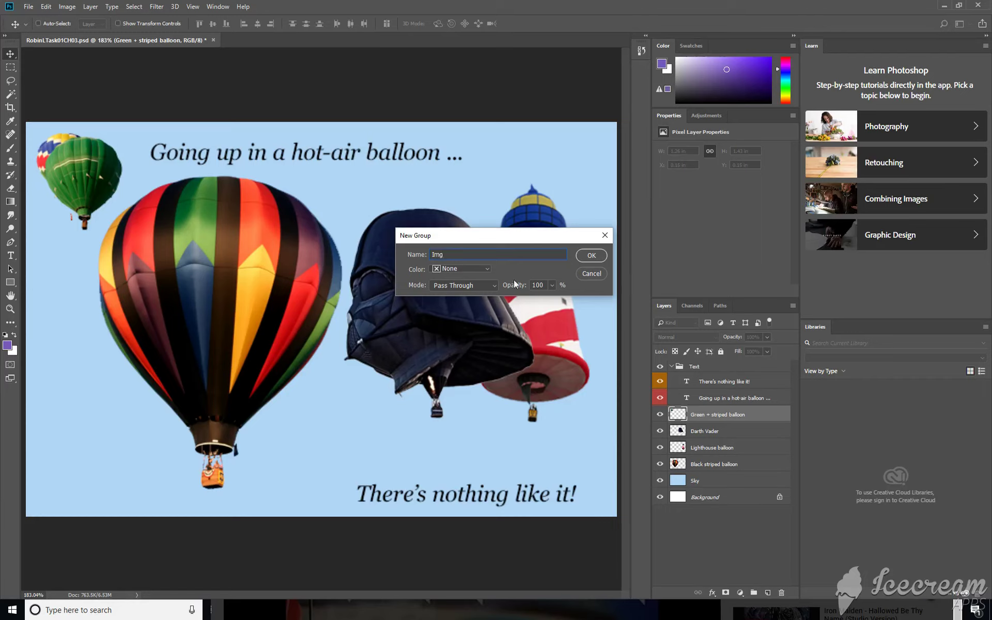
click(590, 255)
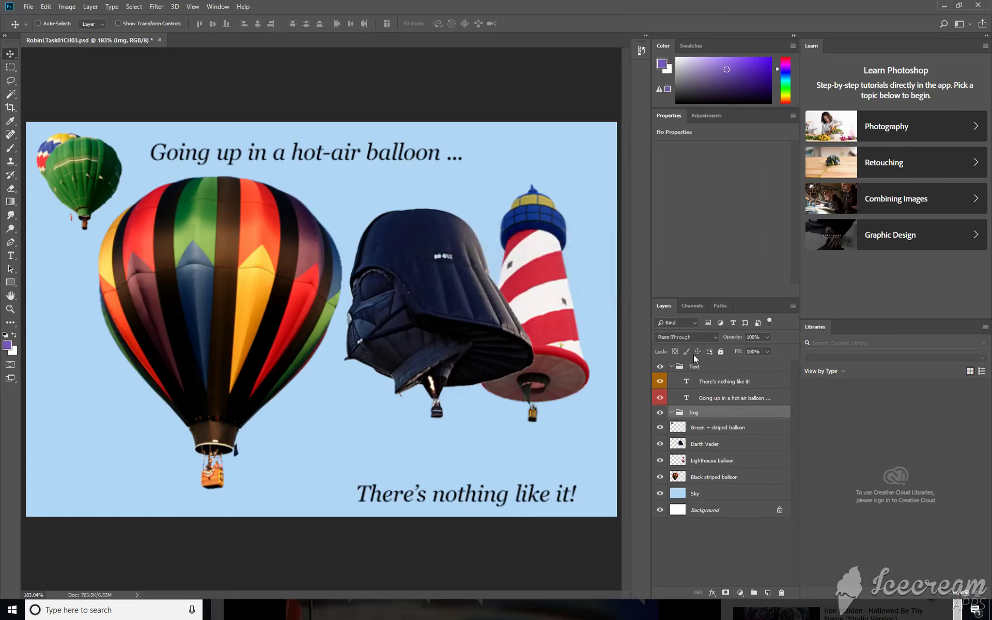
Step: Move Darth Vader, Lighthouse balloon and Black striped balloon into the Img group
click(716, 427)
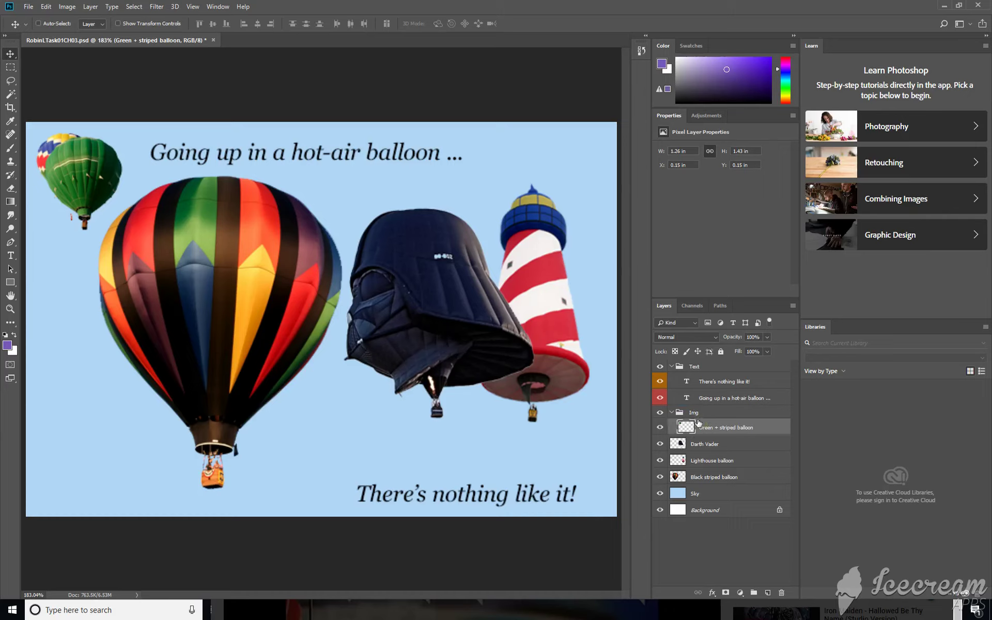
click(711, 426)
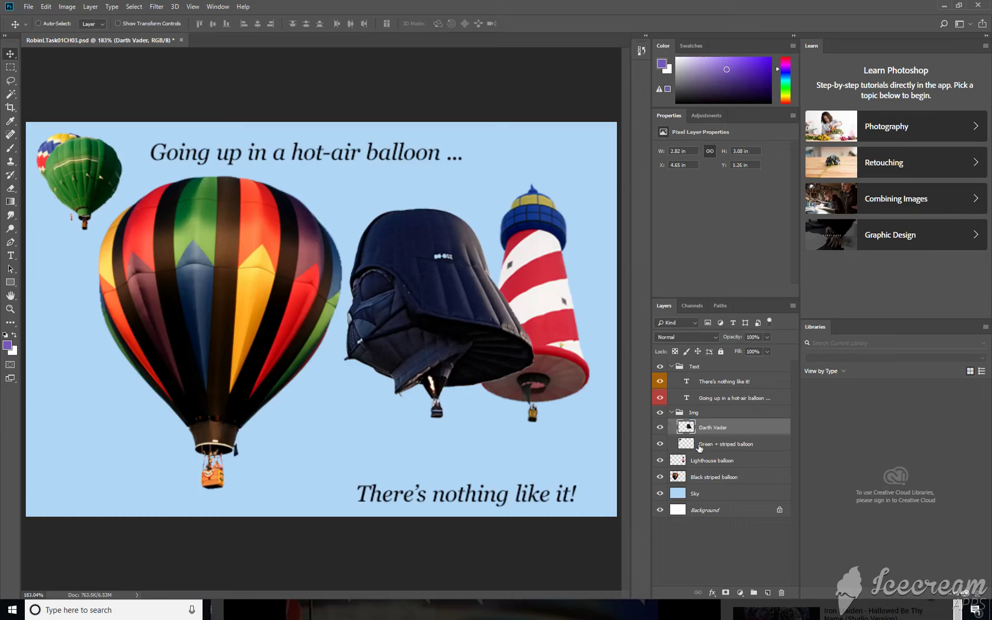
drag(711, 460, 711, 427)
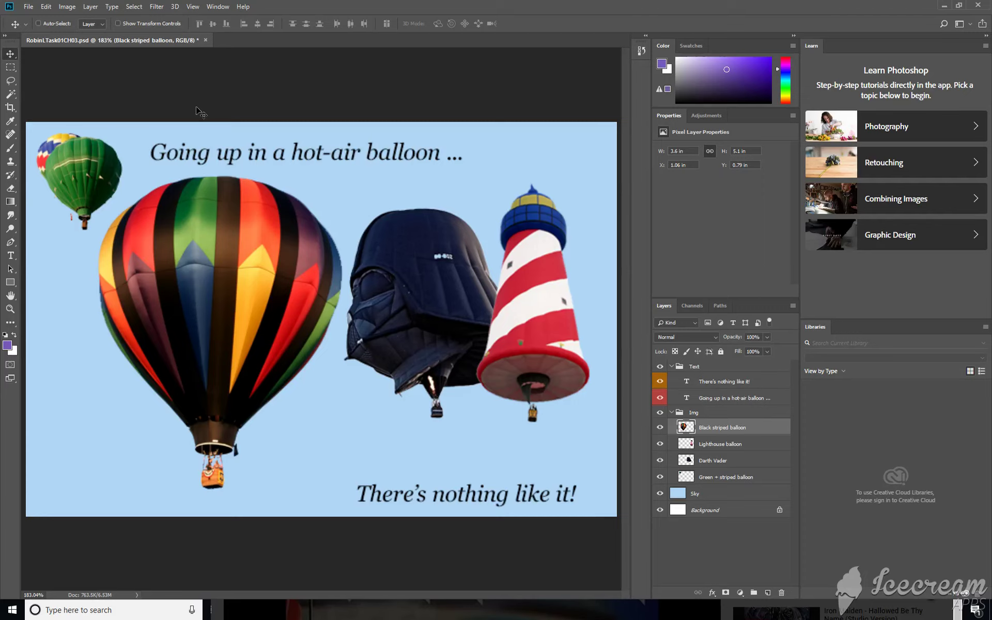
mouse_move(205, 103)
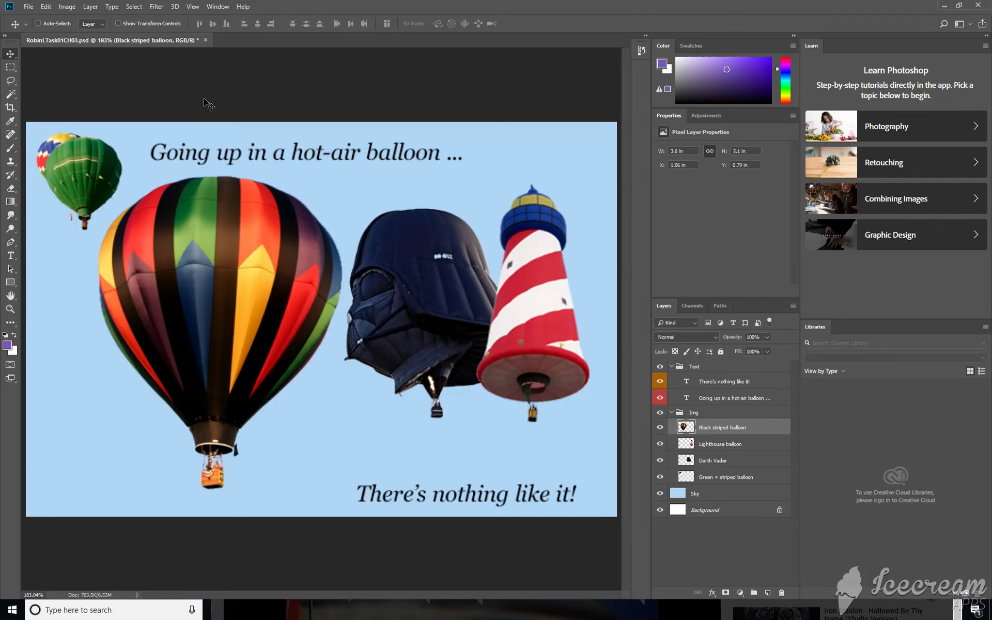